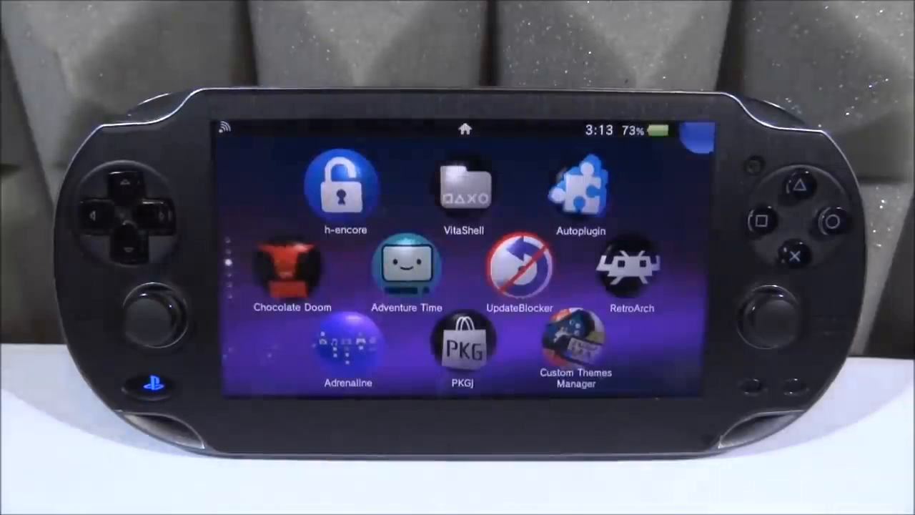
Navigate through wololo.net/talk PSVita > Homebrews > HENkaku to the '[RELEASE] Daedalus X64' topic.
click(346, 186)
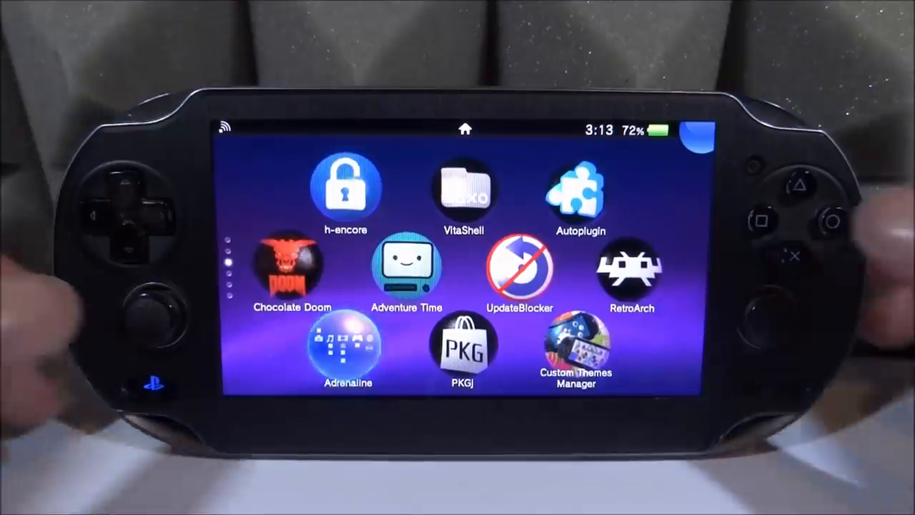
click(346, 351)
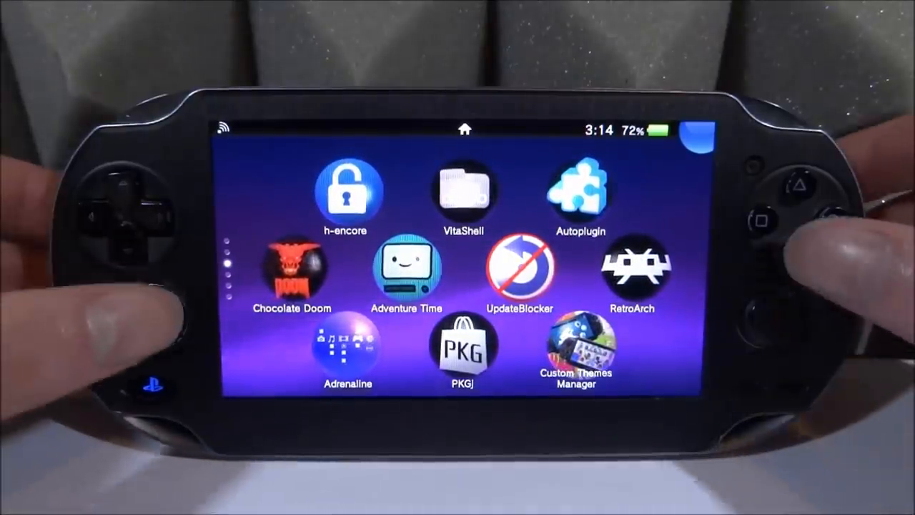
click(346, 193)
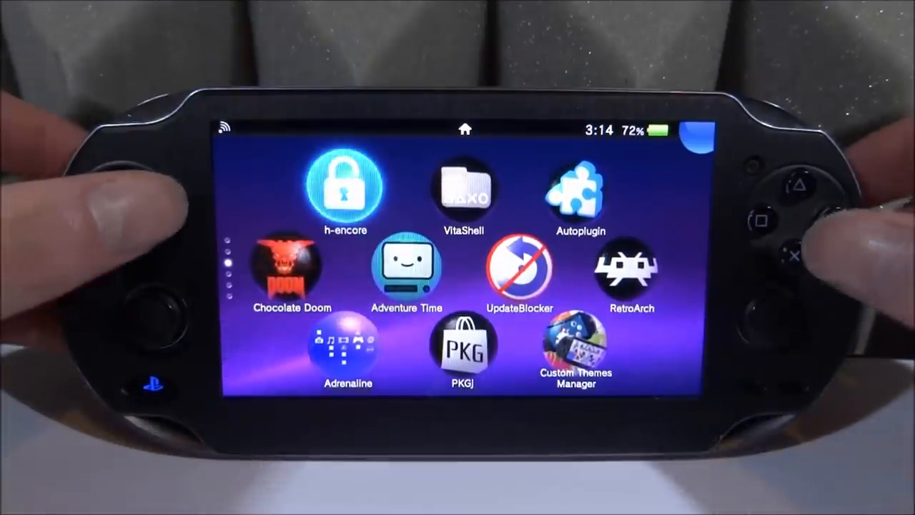
click(463, 189)
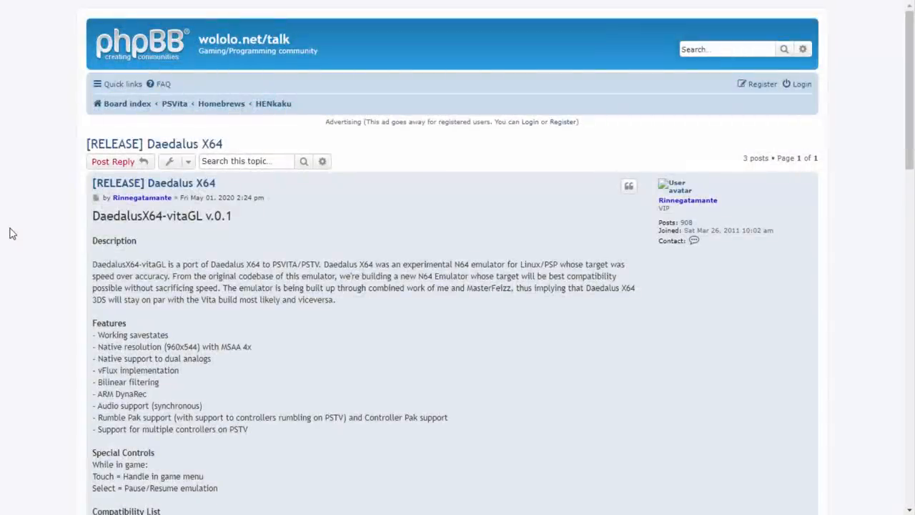
mouse_move(112, 143)
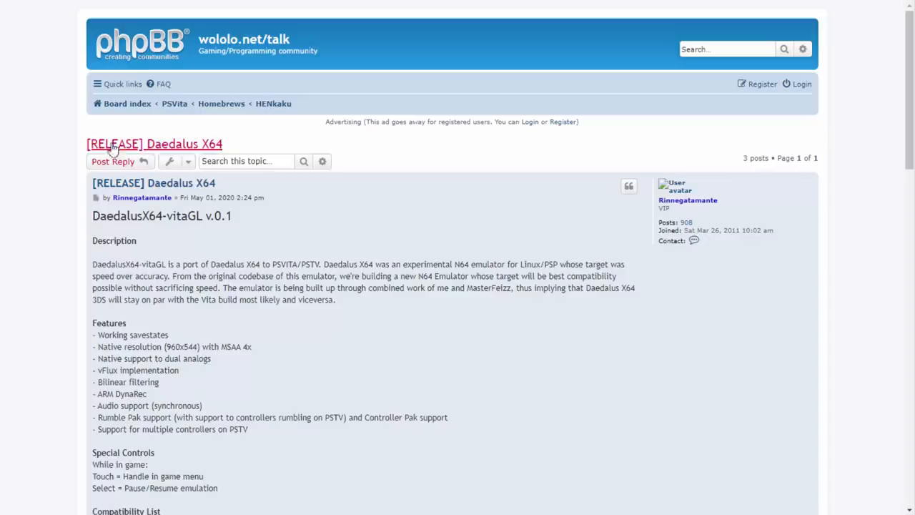
mouse_move(216, 143)
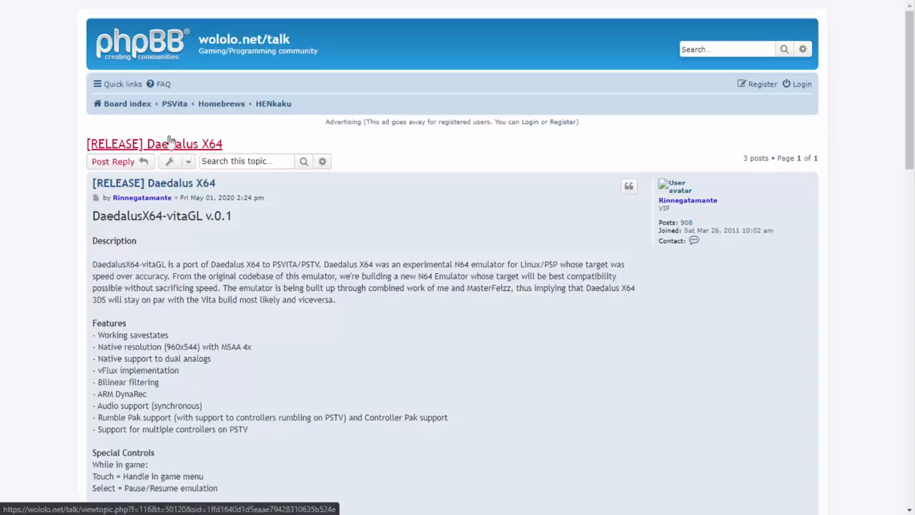
mouse_move(3, 166)
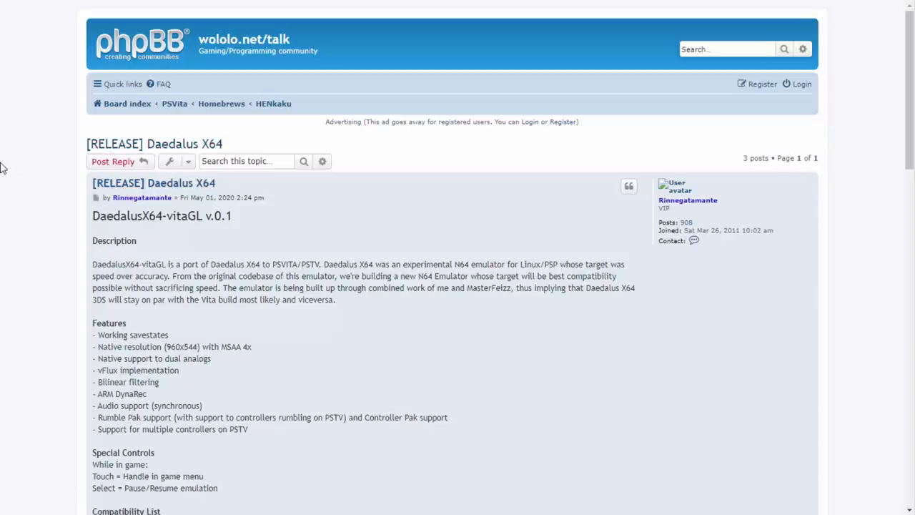
mouse_move(189, 178)
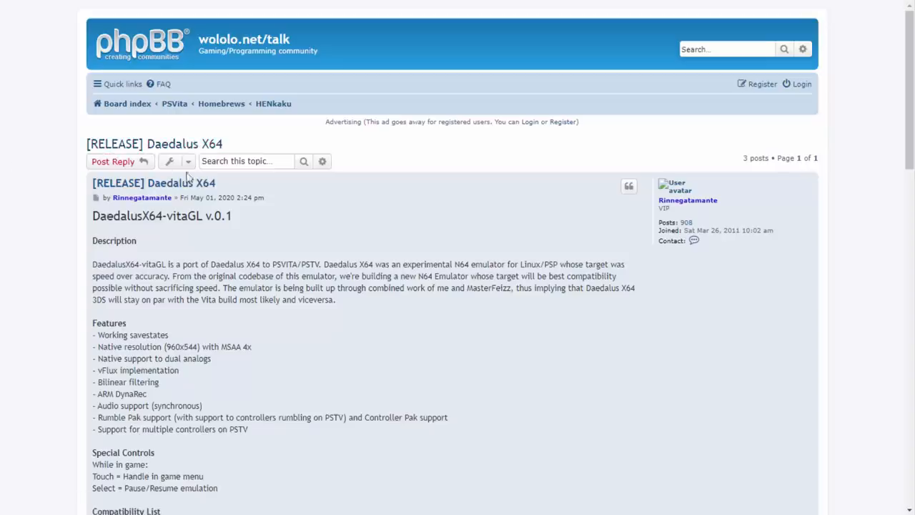
mouse_move(206, 197)
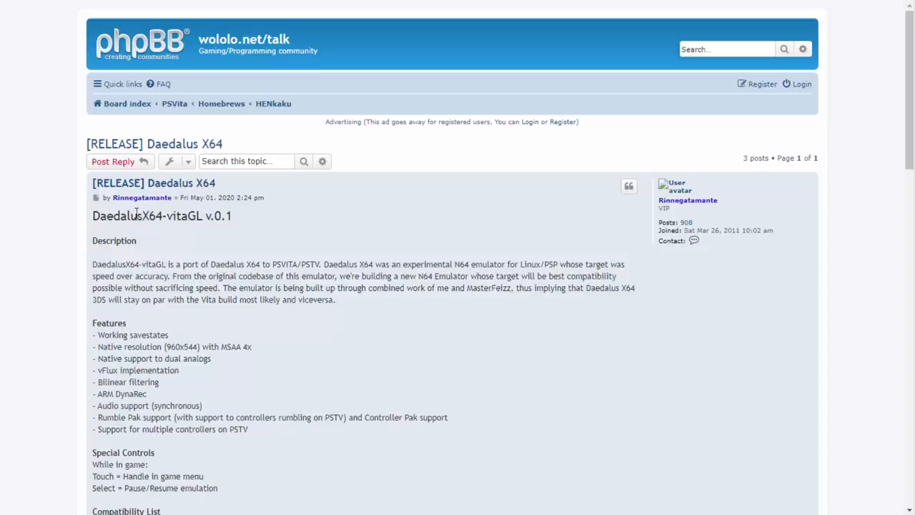
mouse_move(244, 215)
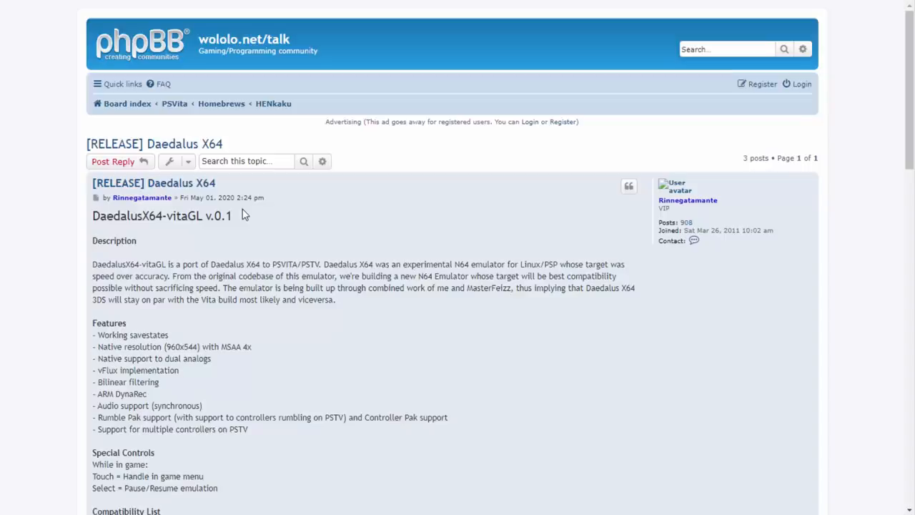
mouse_move(165, 256)
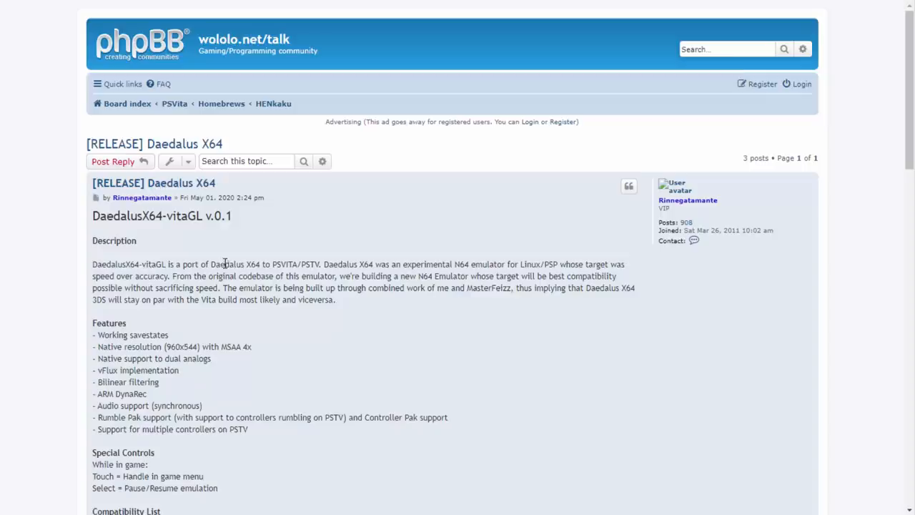
mouse_move(288, 263)
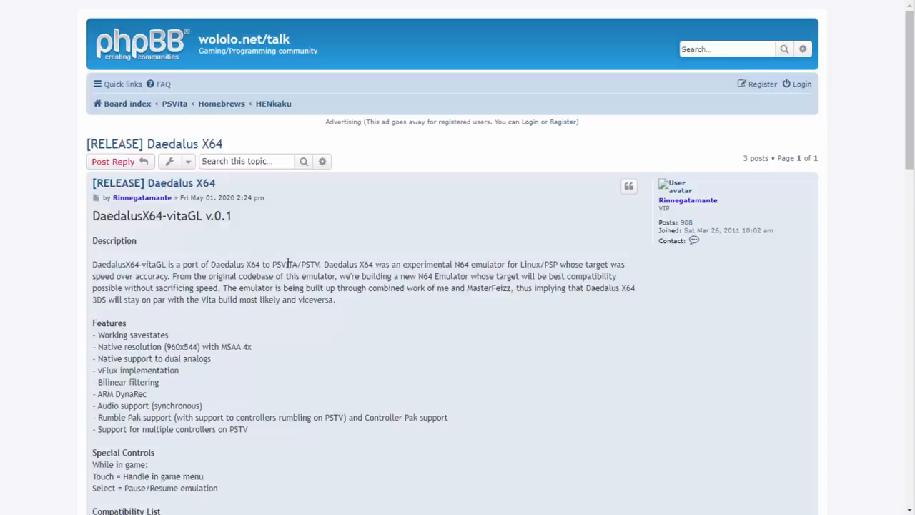
mouse_move(346, 260)
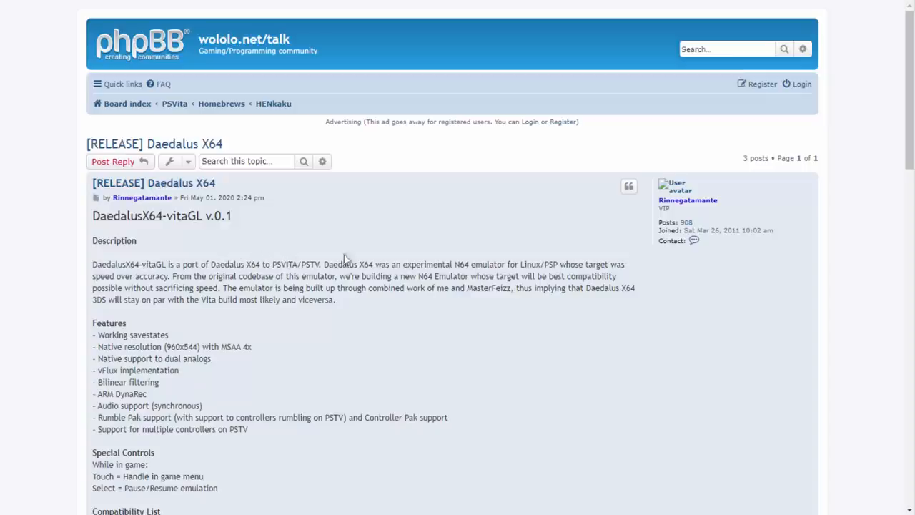
mouse_move(352, 254)
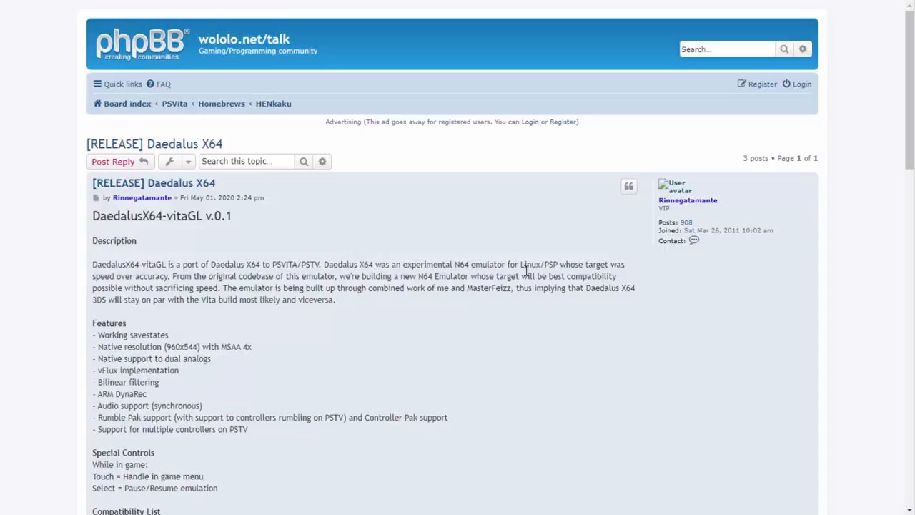
mouse_move(589, 264)
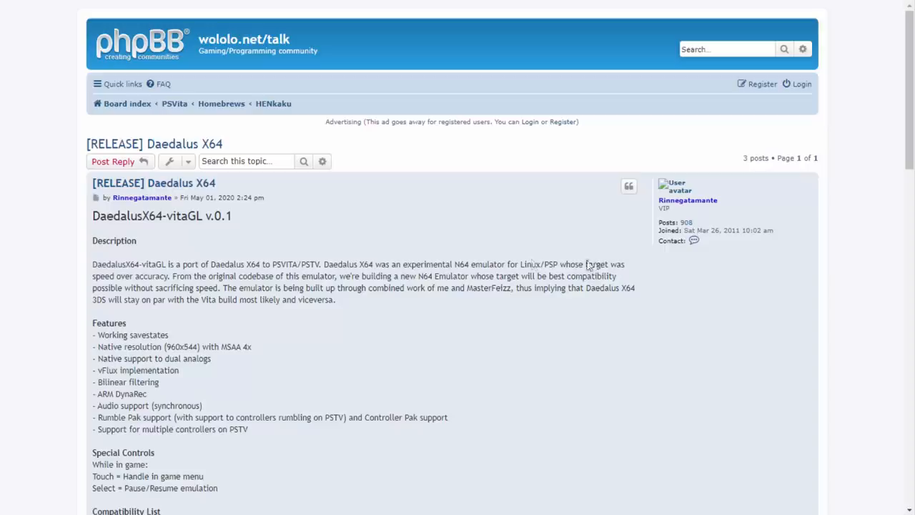
mouse_move(257, 251)
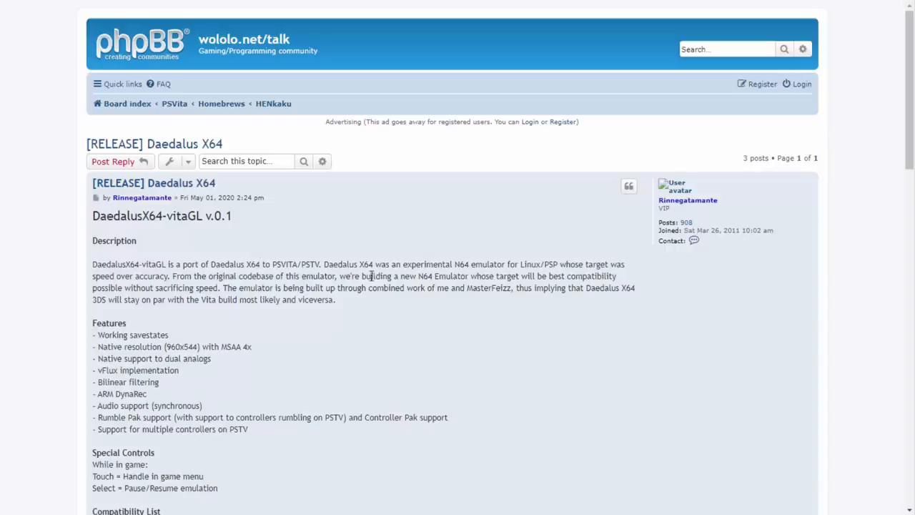
mouse_move(458, 277)
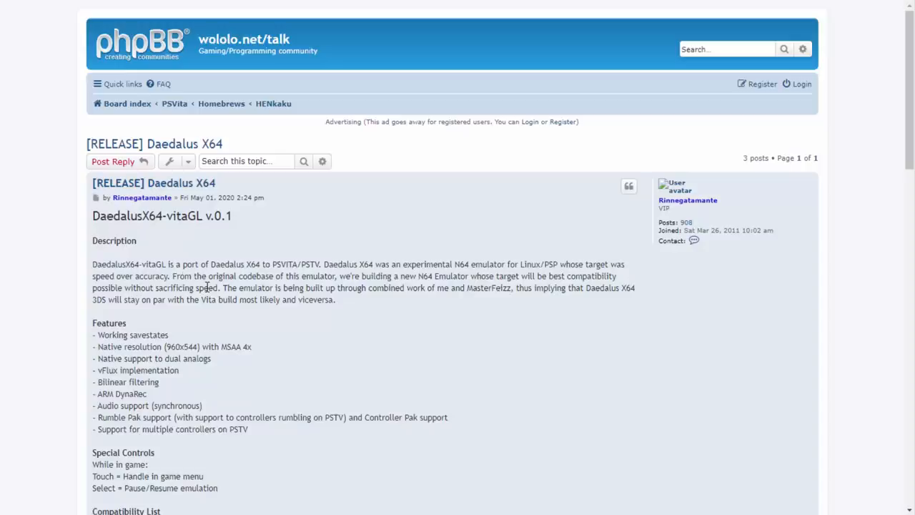
mouse_move(238, 288)
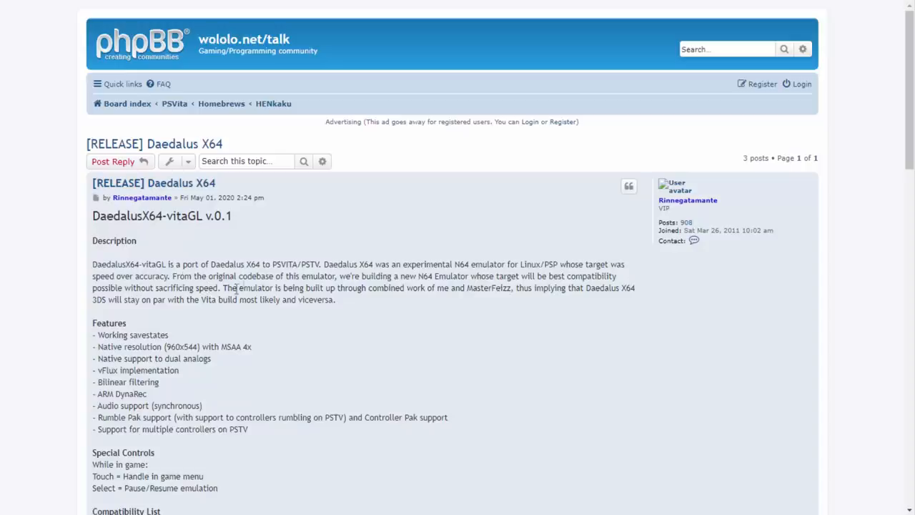
mouse_move(400, 288)
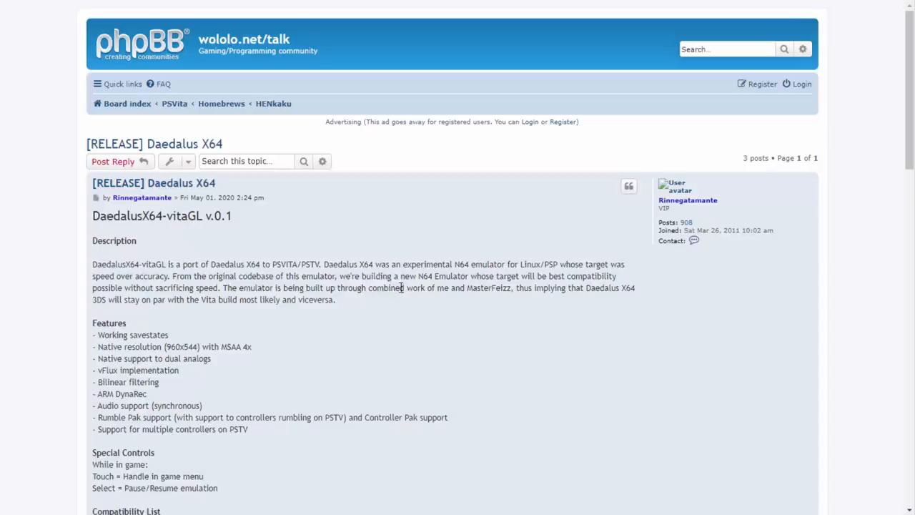
mouse_move(141, 197)
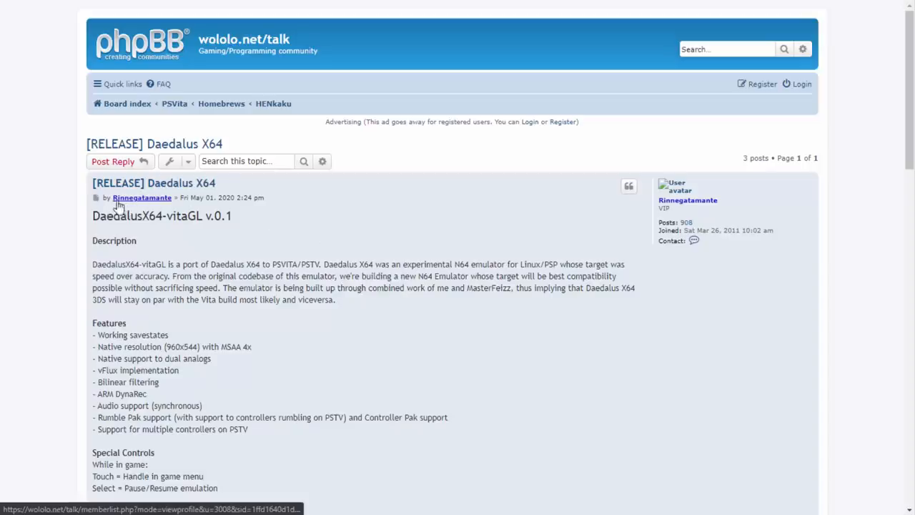
mouse_move(161, 218)
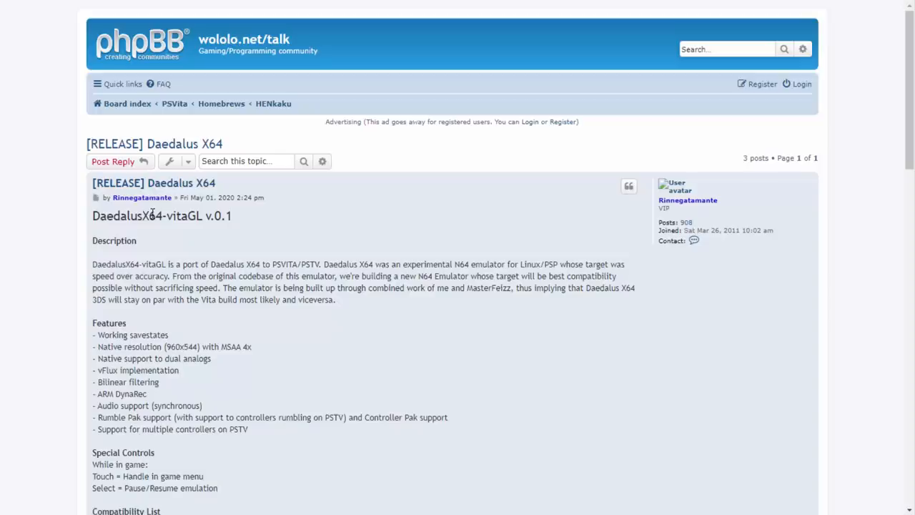
mouse_move(142, 197)
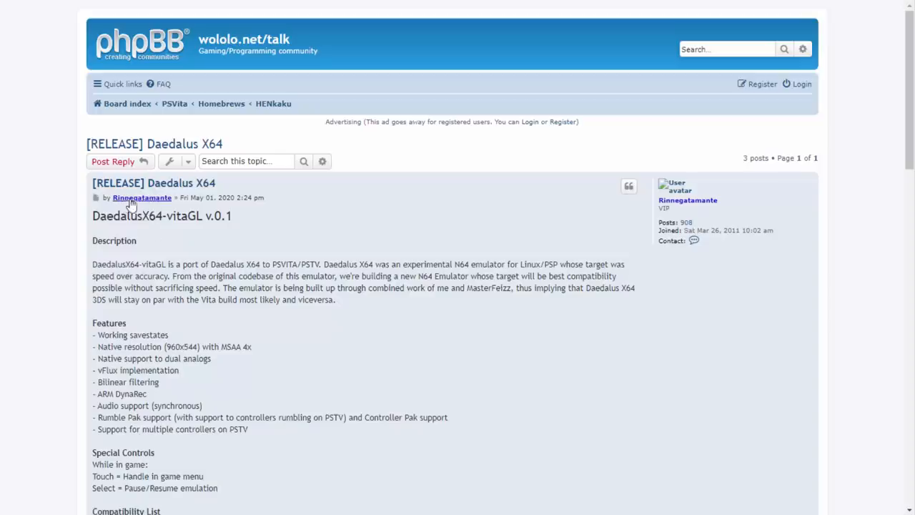
mouse_move(478, 306)
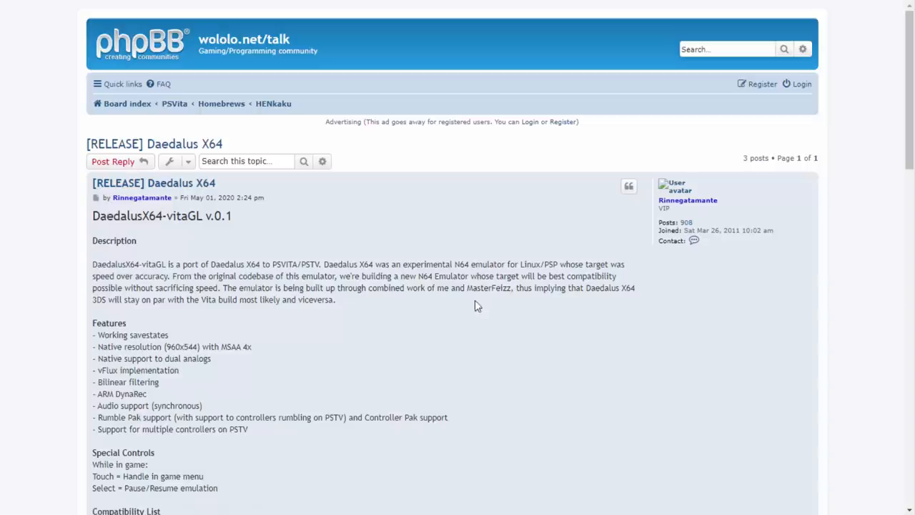
mouse_move(501, 300)
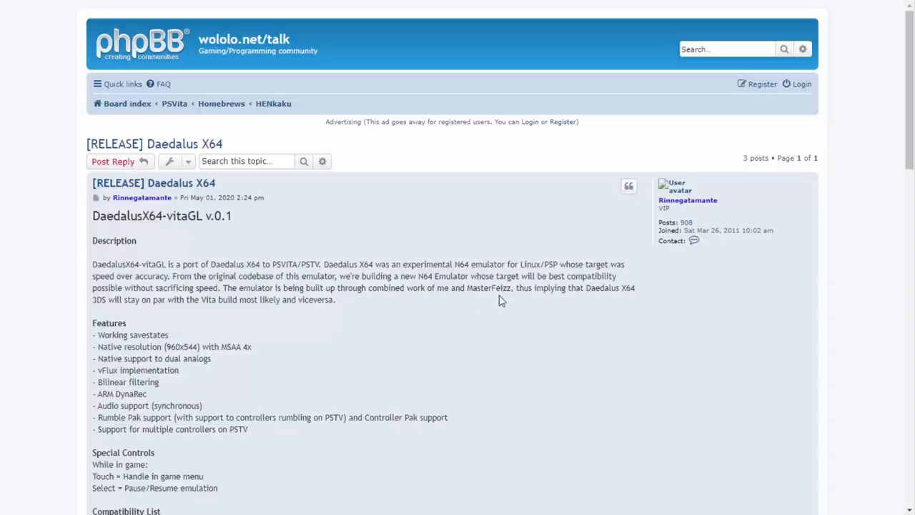
mouse_move(577, 286)
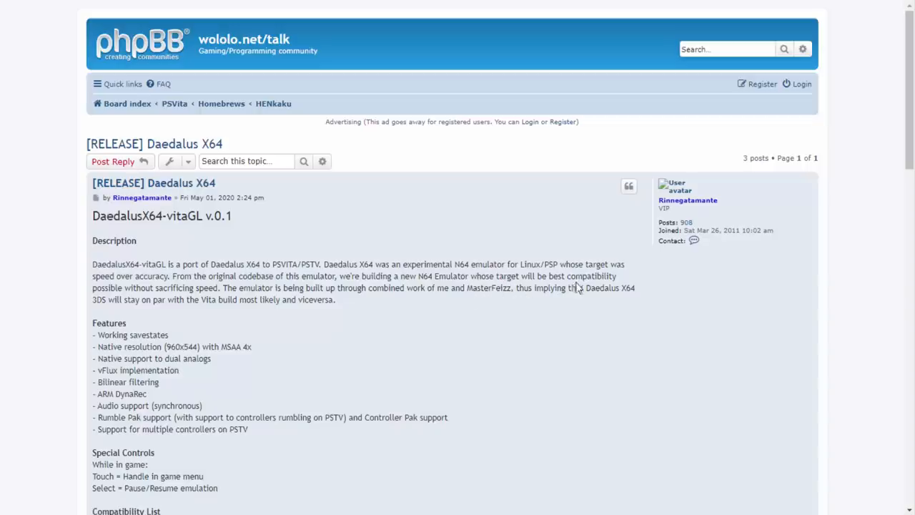
mouse_move(163, 301)
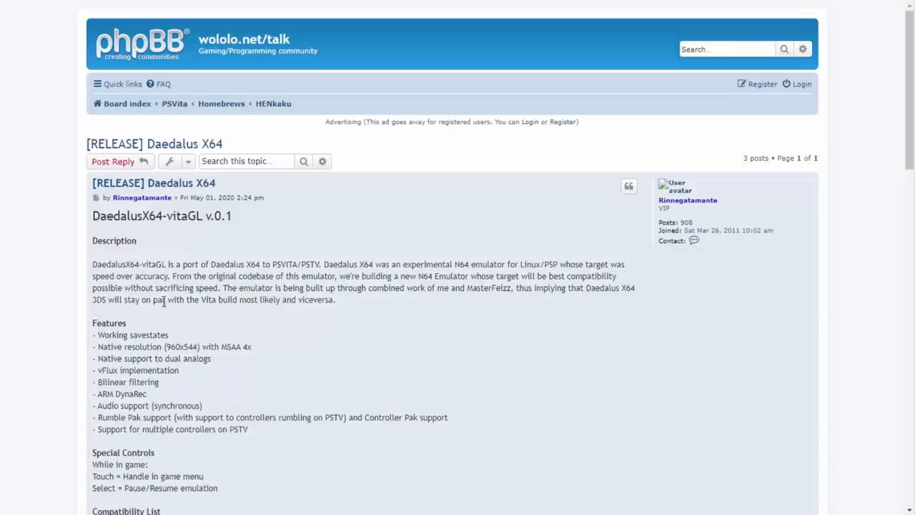
mouse_move(300, 310)
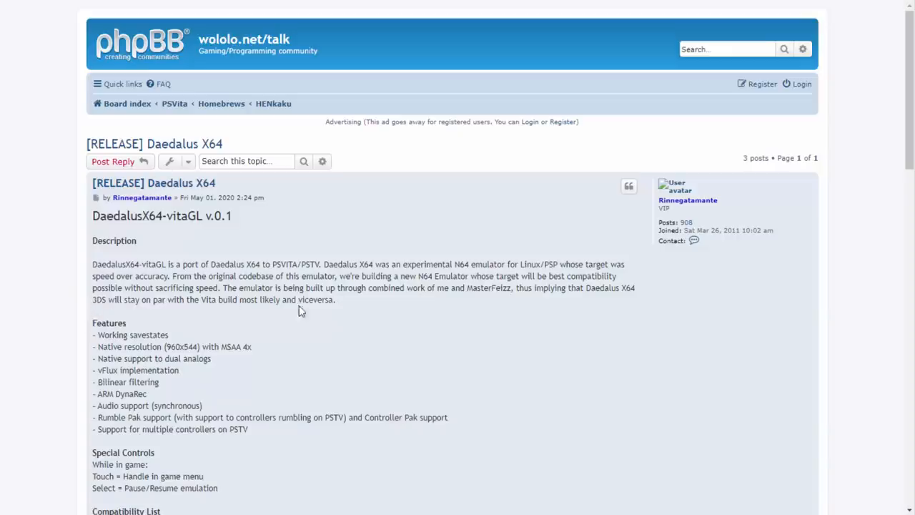
mouse_move(169, 326)
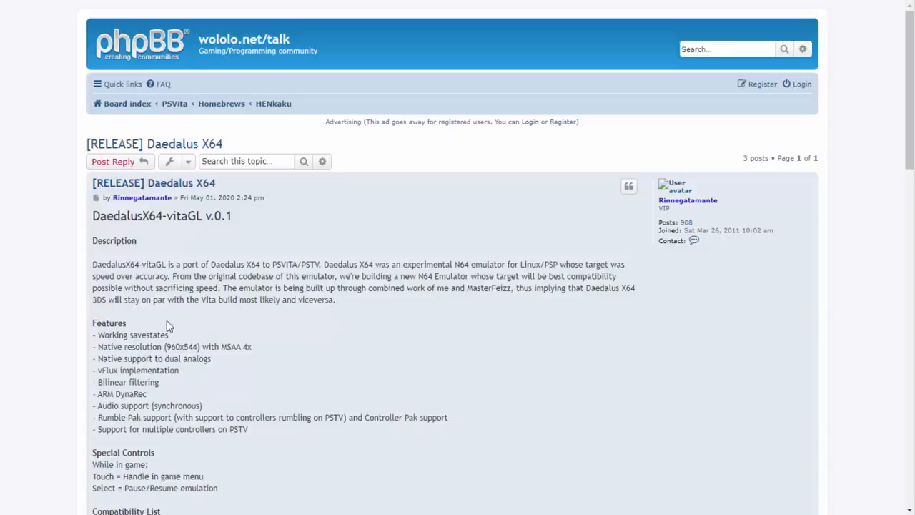
Scroll the release post past Features, Compatibility List and Credits down to the Download link.
scroll(down, 3)
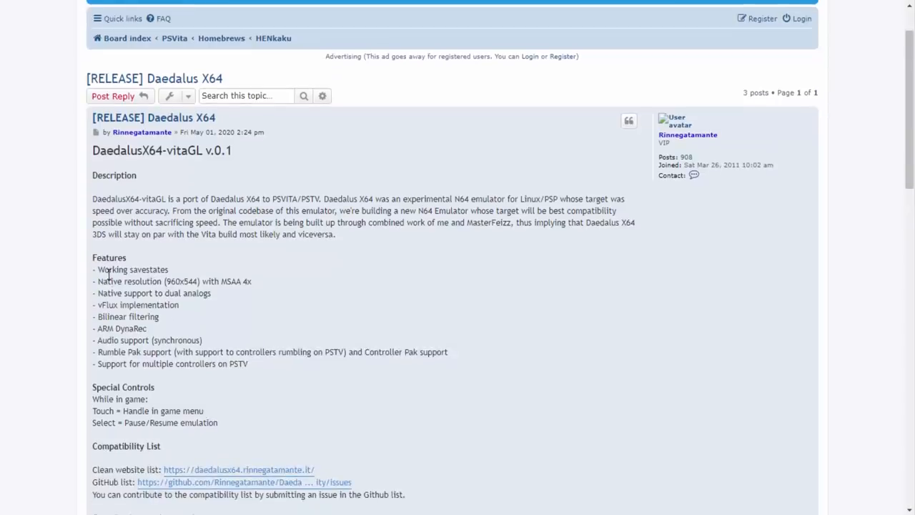
mouse_move(154, 317)
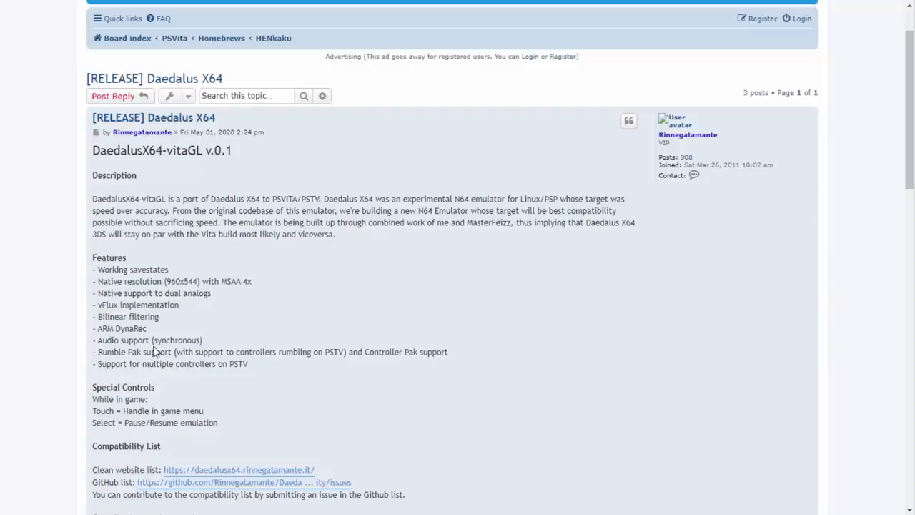
mouse_move(307, 352)
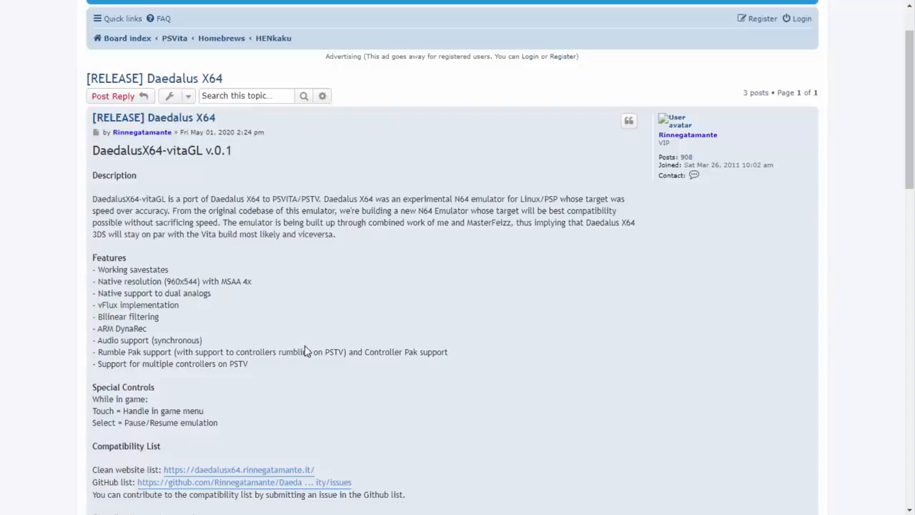
mouse_move(261, 338)
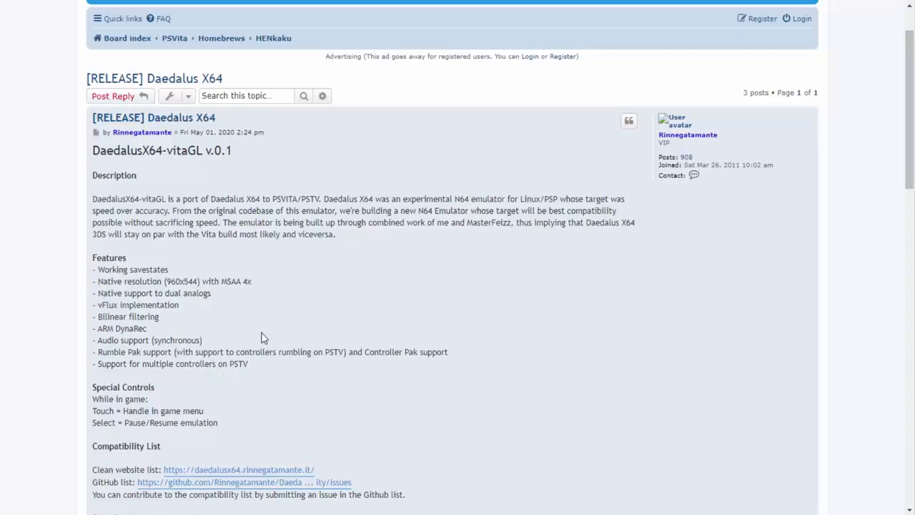
scroll(down, 3)
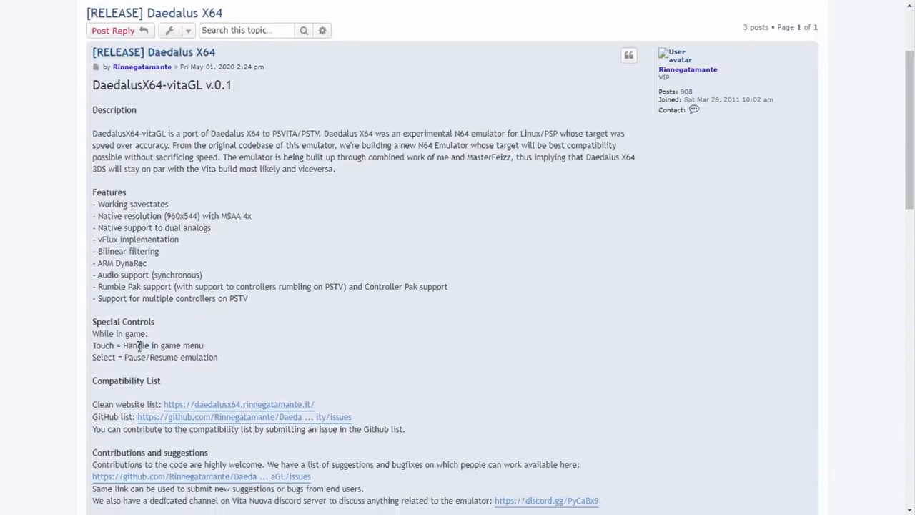
scroll(down, 3)
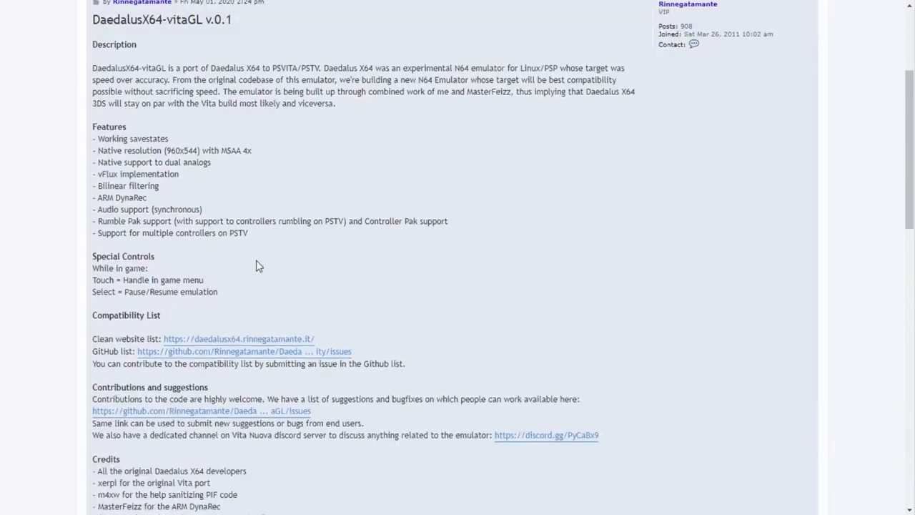
mouse_move(261, 271)
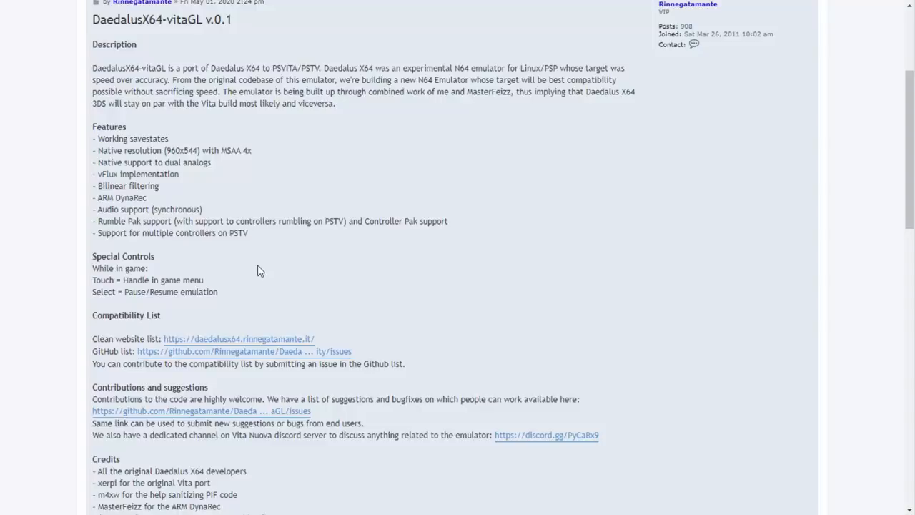
mouse_move(137, 283)
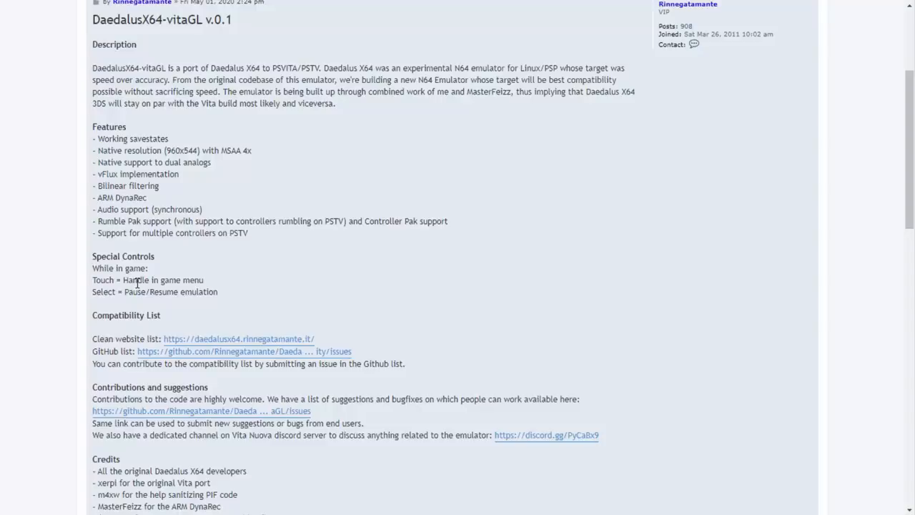
scroll(down, 3)
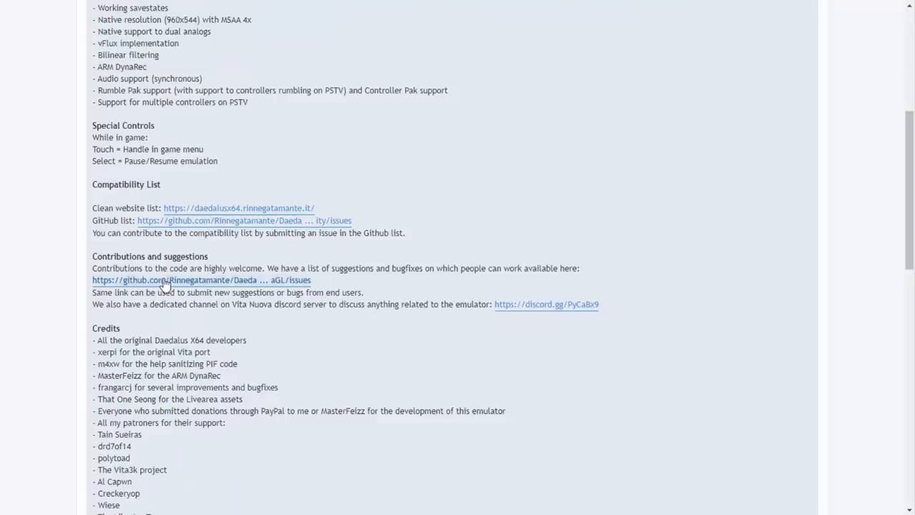
scroll(down, 3)
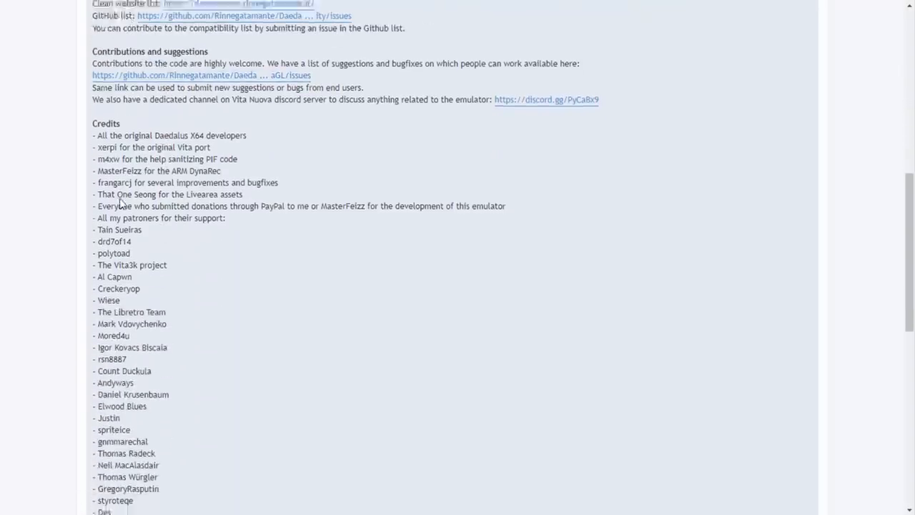
scroll(down, 3)
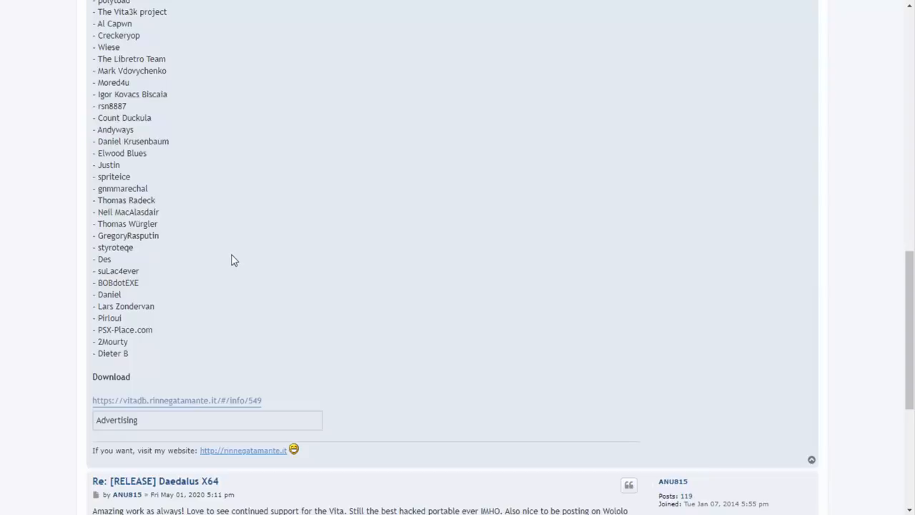
scroll(down, 3)
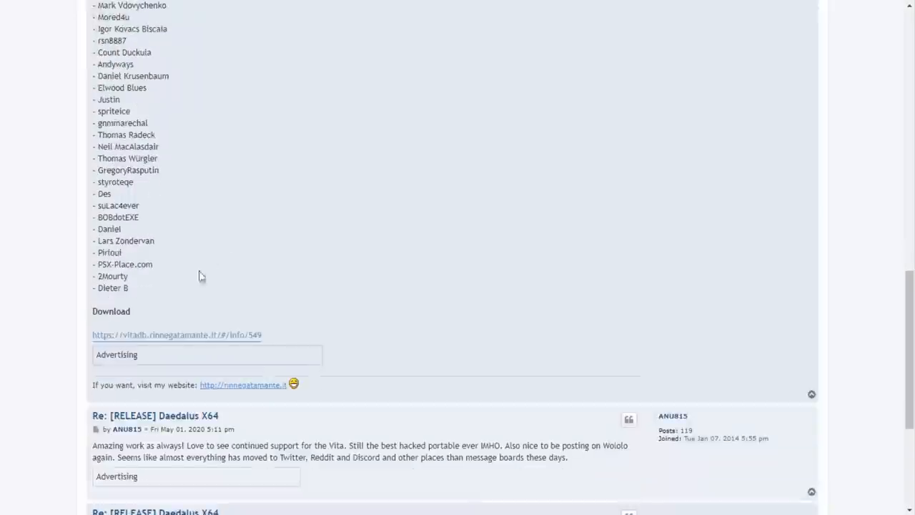
mouse_move(203, 334)
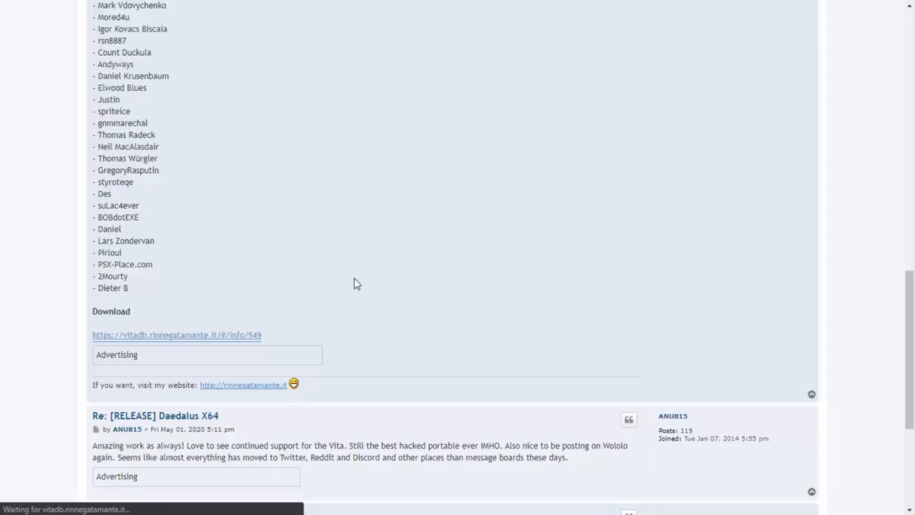
Follow the Download link to the VitaDB Daedalus X64 v.0.1 page and download its VPK.
click(177, 334)
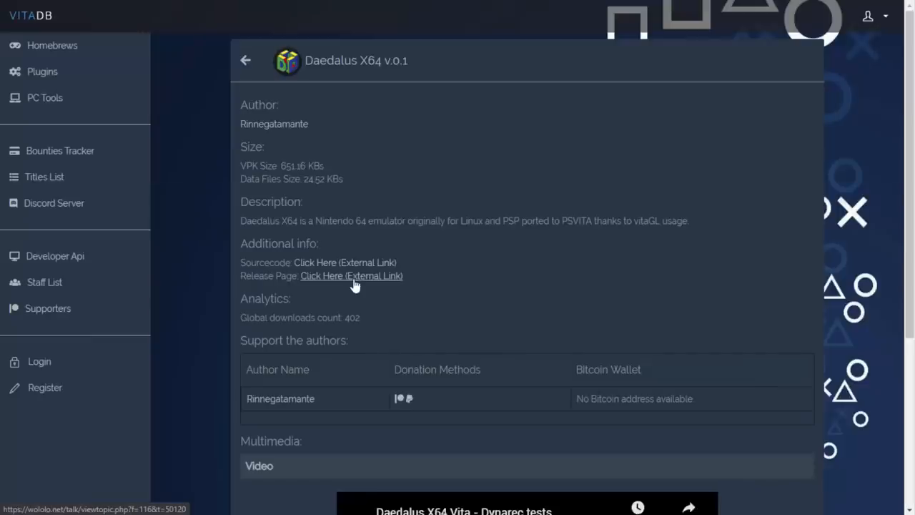
mouse_move(369, 171)
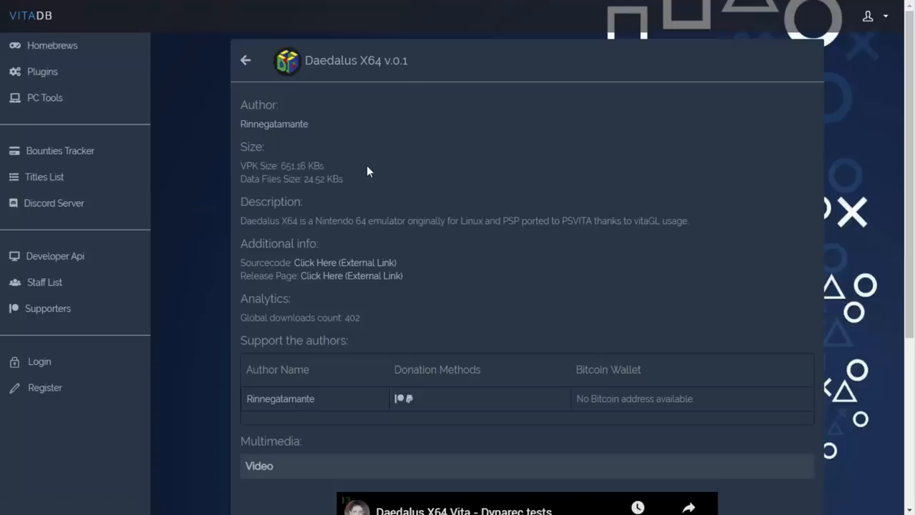
mouse_move(386, 215)
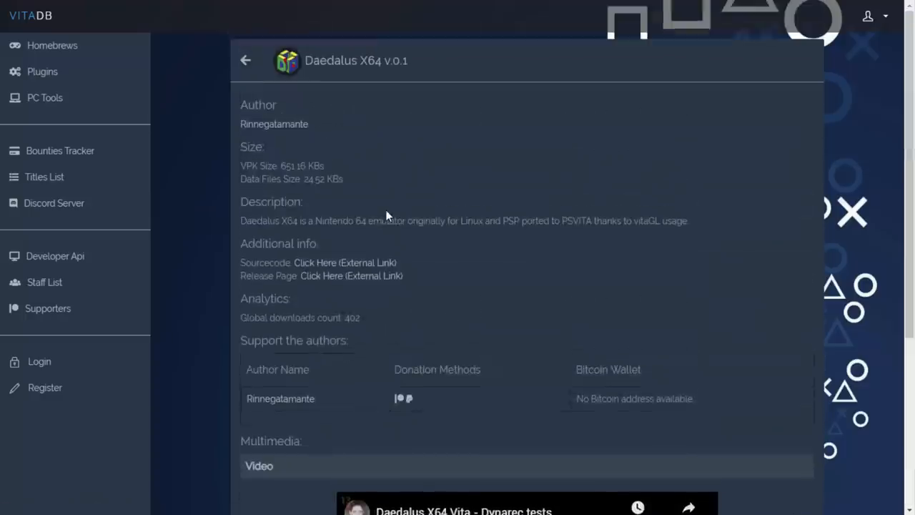
scroll(down, 3)
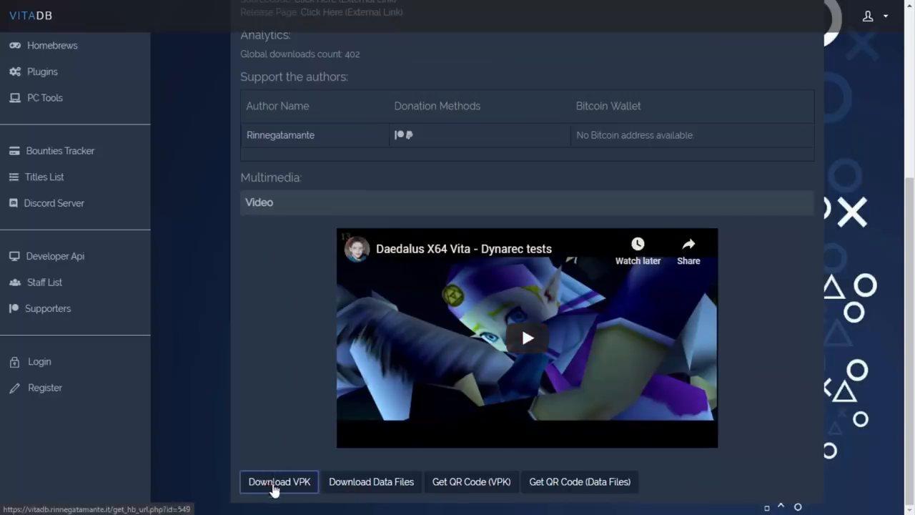
click(278, 481)
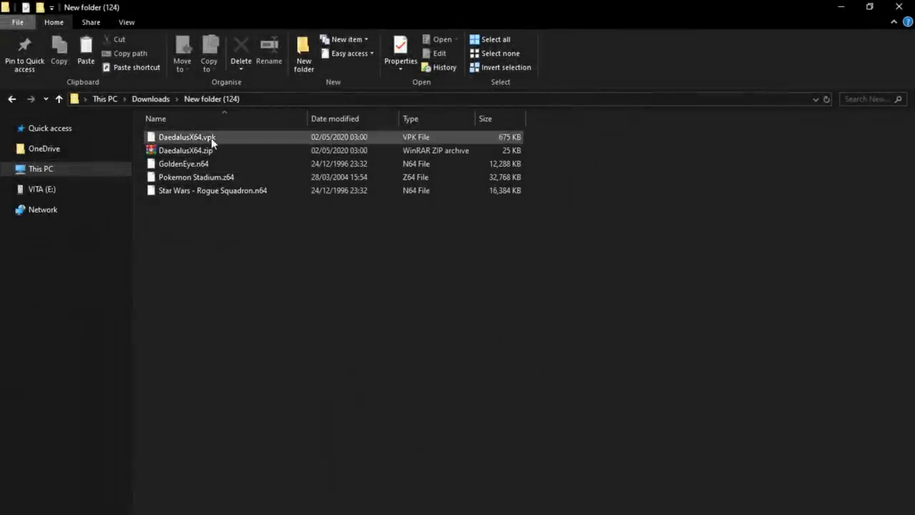
mouse_move(228, 141)
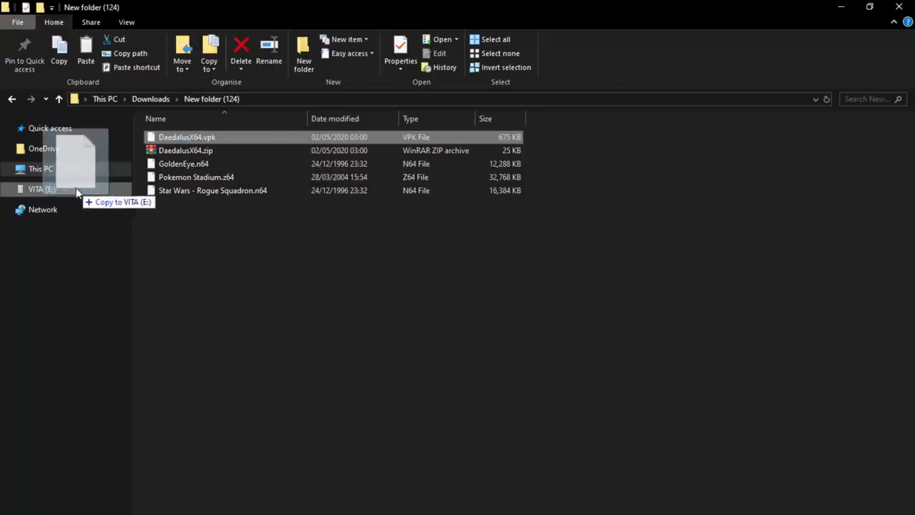
Drag DaedalusX64.vpk from Downloads onto the VITA (E:) drive.
click(8, 189)
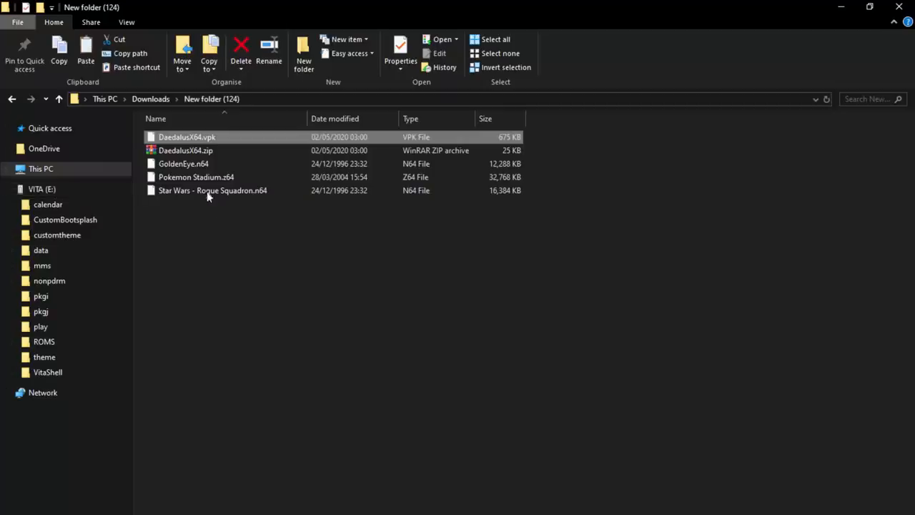
mouse_move(211, 226)
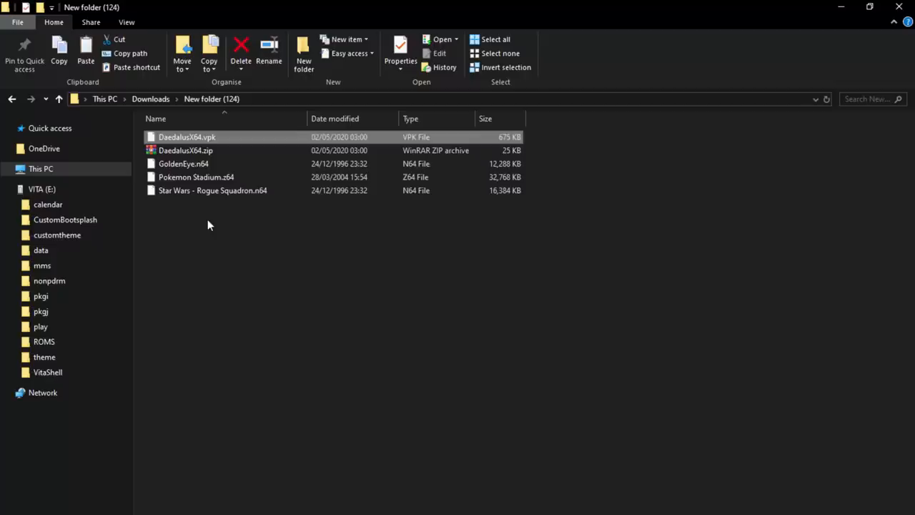
mouse_move(222, 224)
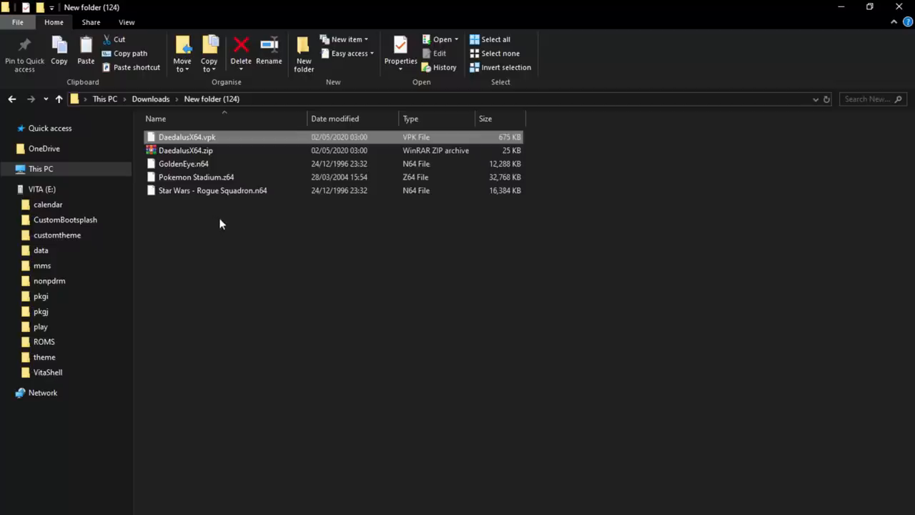
mouse_move(220, 178)
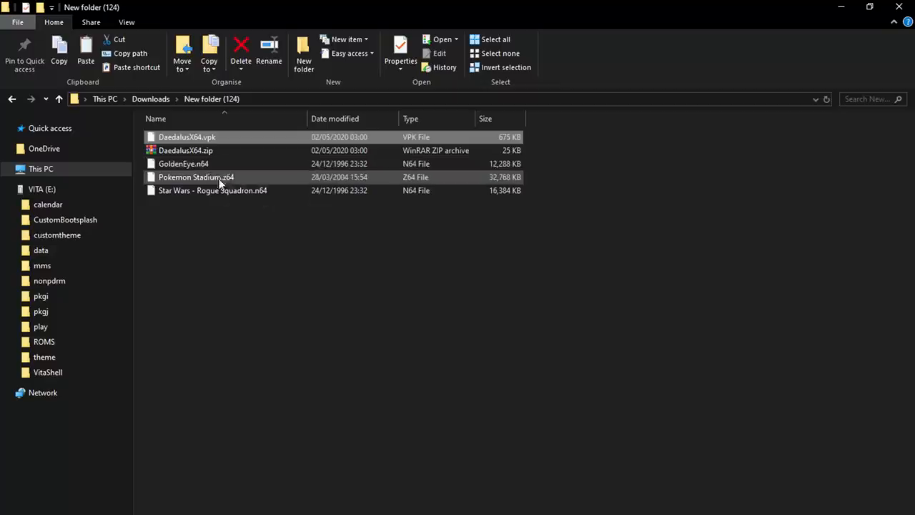
mouse_move(245, 240)
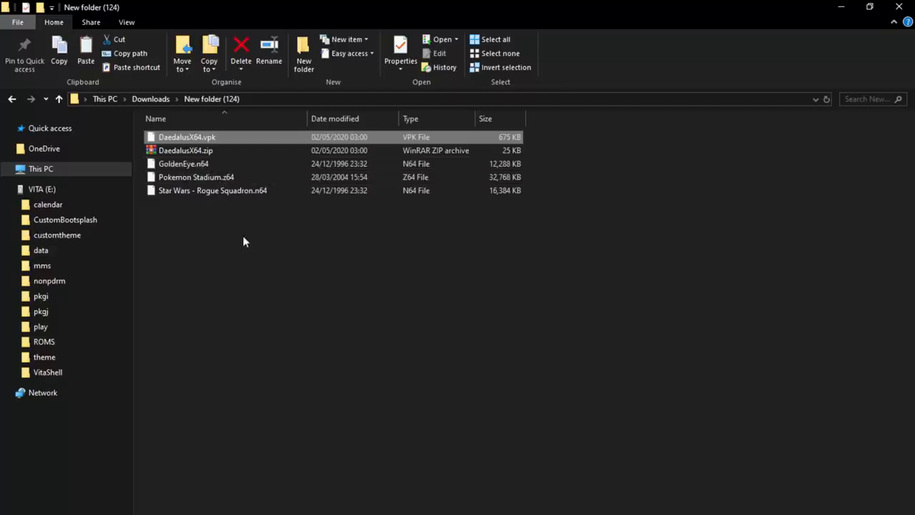
Extract the DaedalusX64 folder from its zip and move the three .n64/.z64 game files into its Roms folder.
click(186, 150)
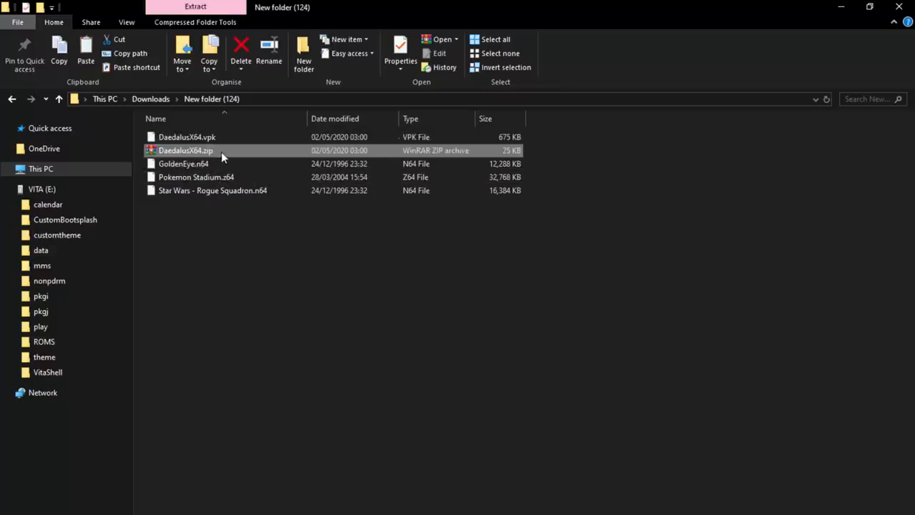
double_click(186, 150)
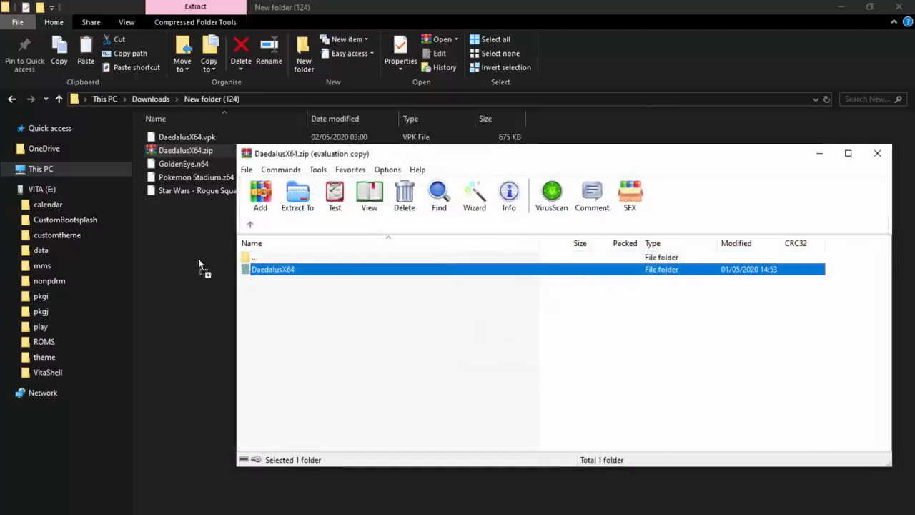
click(878, 153)
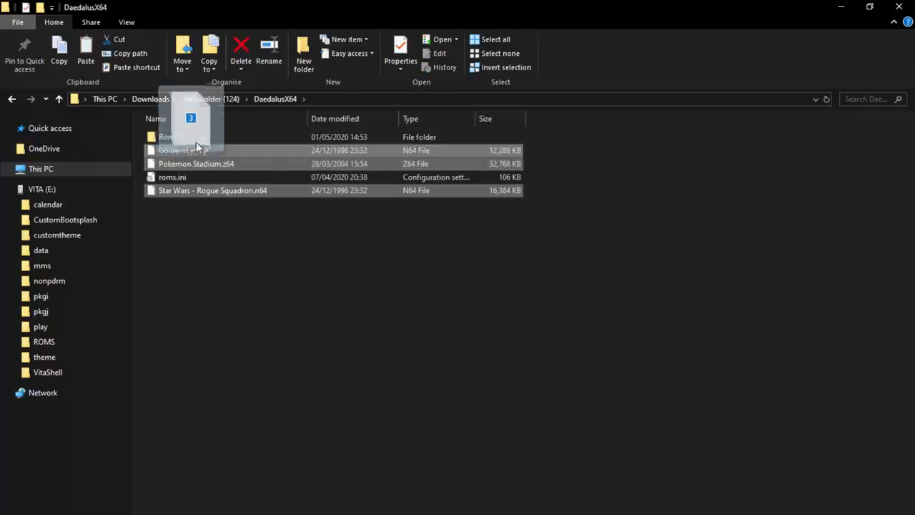
click(11, 98)
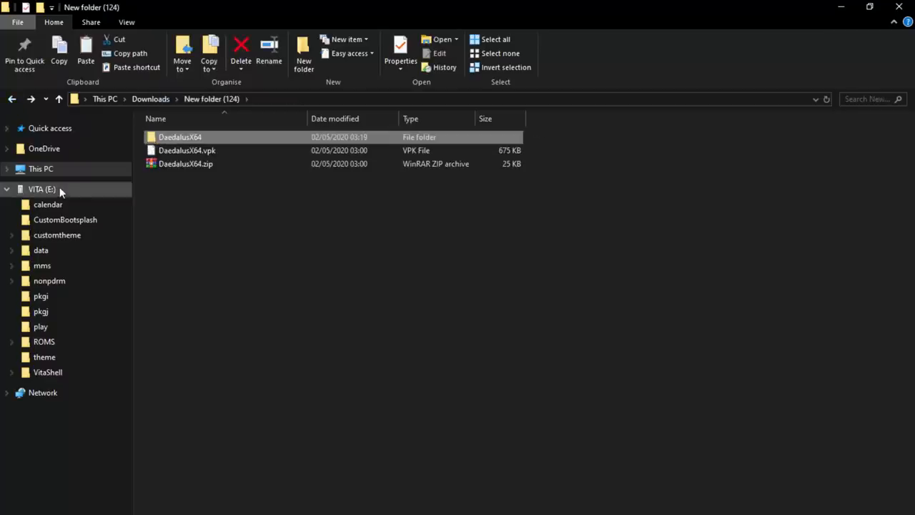
Browse VITA (E:) and its data folder, then select DaedalusX64.vpk at the drive root.
click(40, 188)
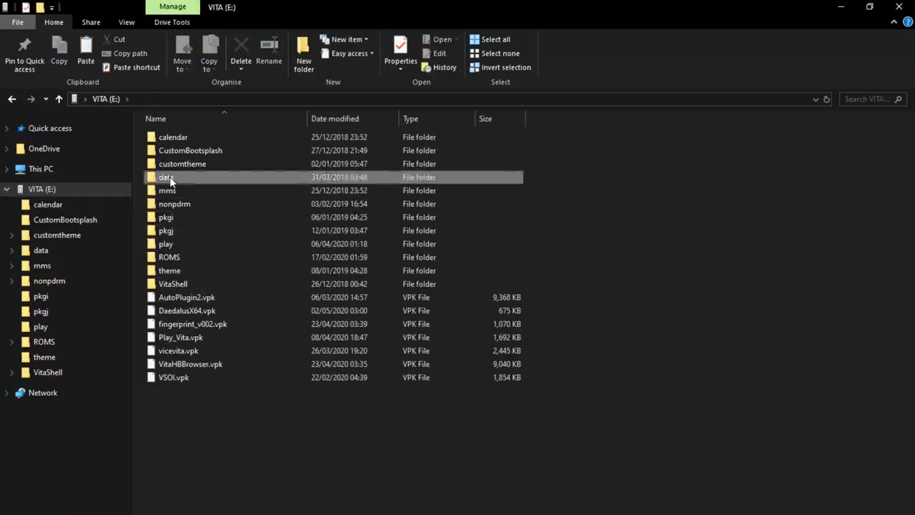
double_click(166, 177)
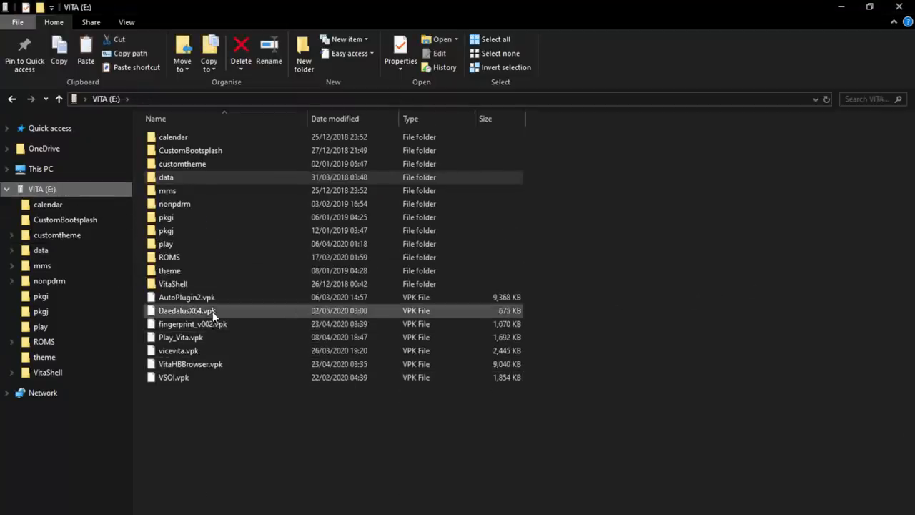
click(188, 310)
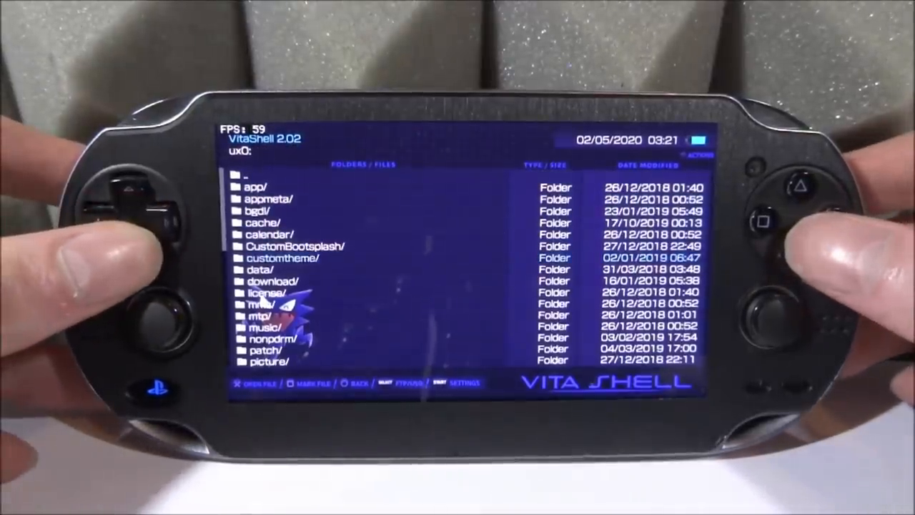
Scroll through VitaShell's ux0: folder listing on the Vita.
scroll(down, 3)
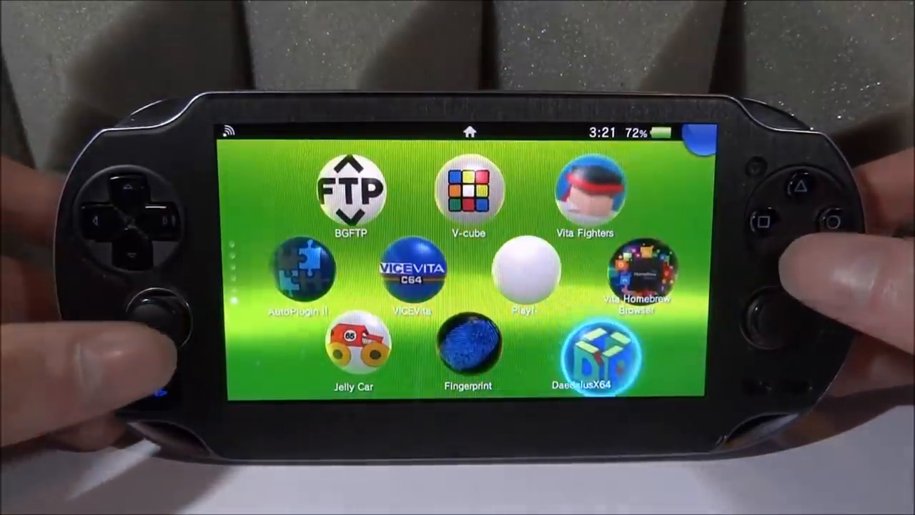
Start DaedalusX64 from its LiveArea bubble, listing Star Wars, Pokemon Stadium and GoldenEye.
click(592, 350)
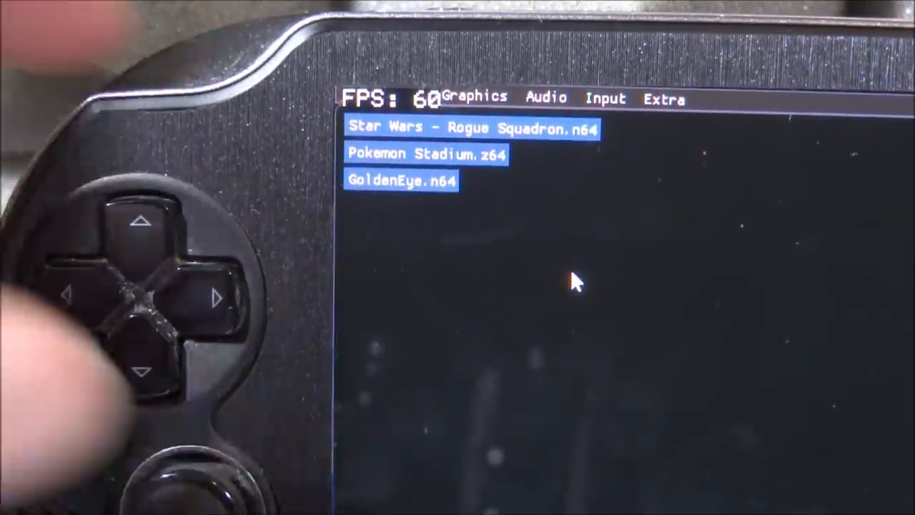
mouse_move(504, 197)
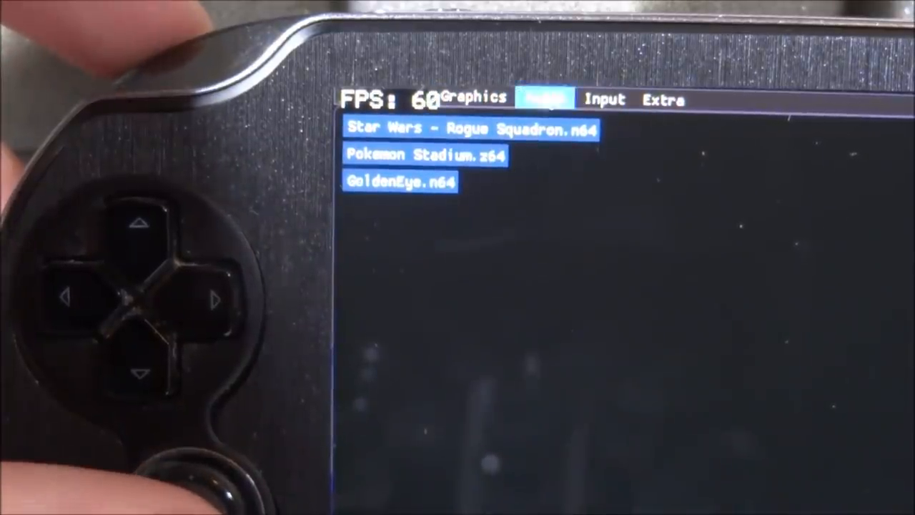
click(544, 98)
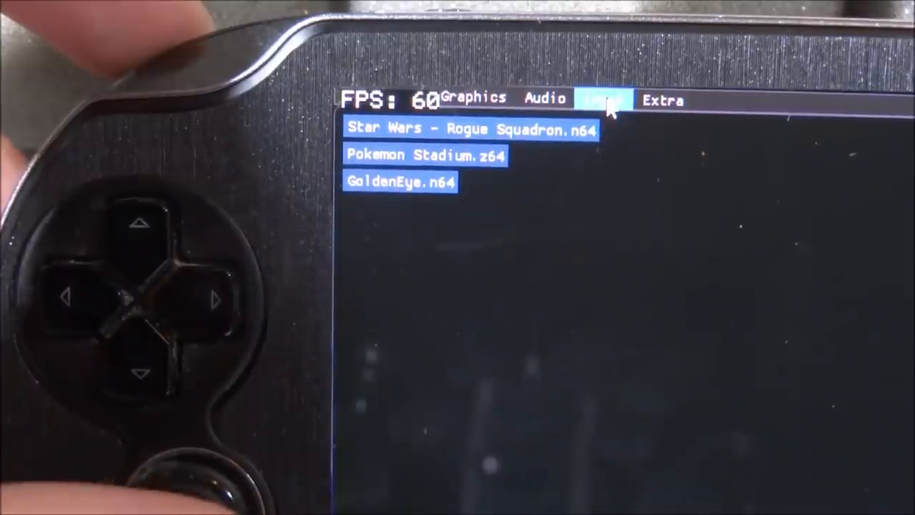
click(603, 98)
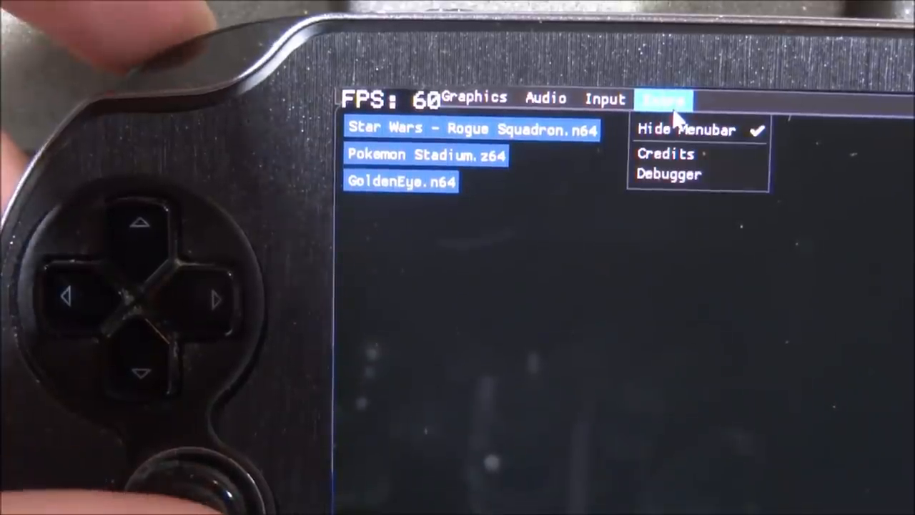
mouse_move(608, 289)
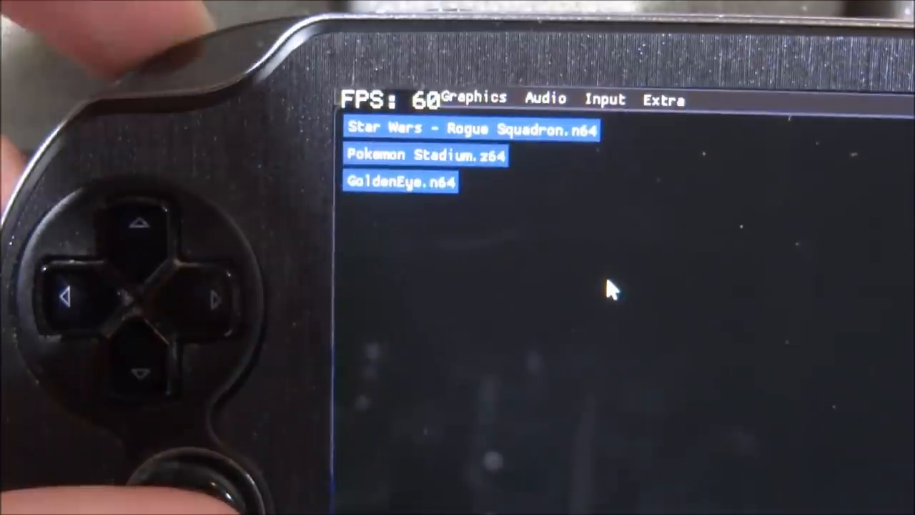
mouse_move(560, 236)
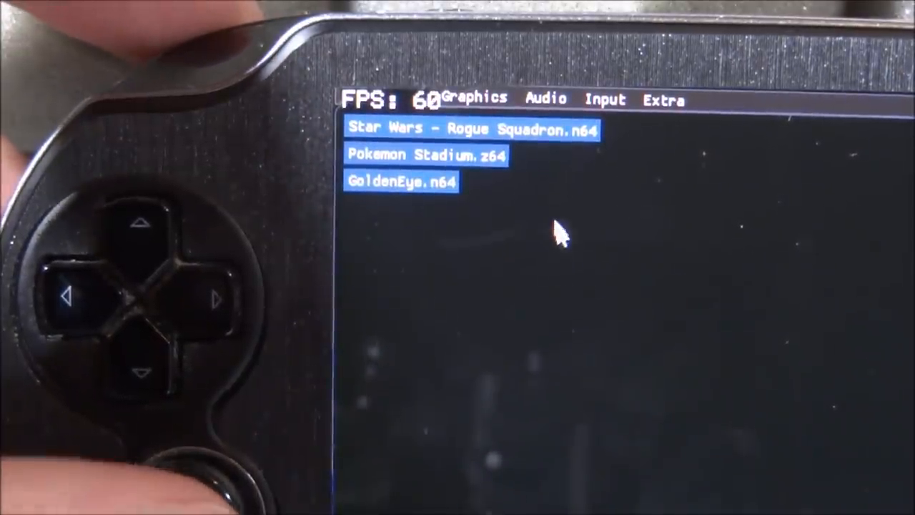